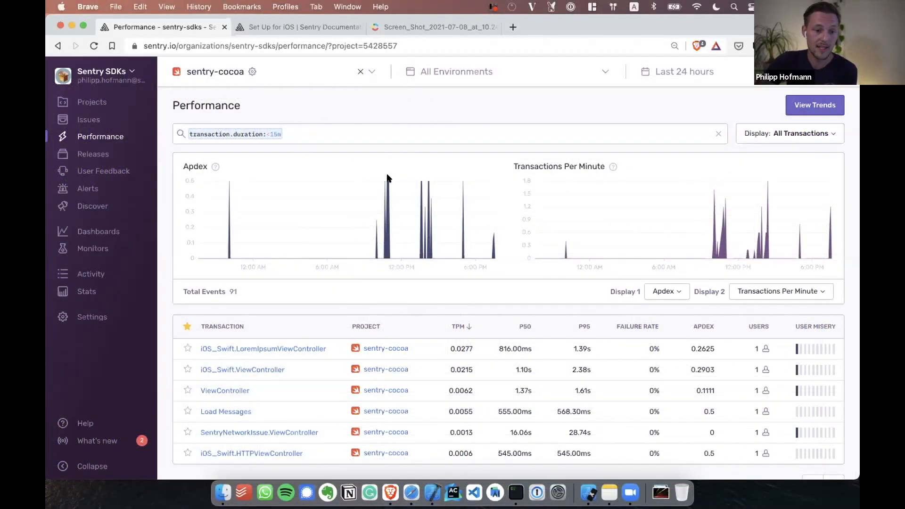
- Switch the sentry-cocoa performance display to Mobile and scroll to the transaction table
left_click(789, 132)
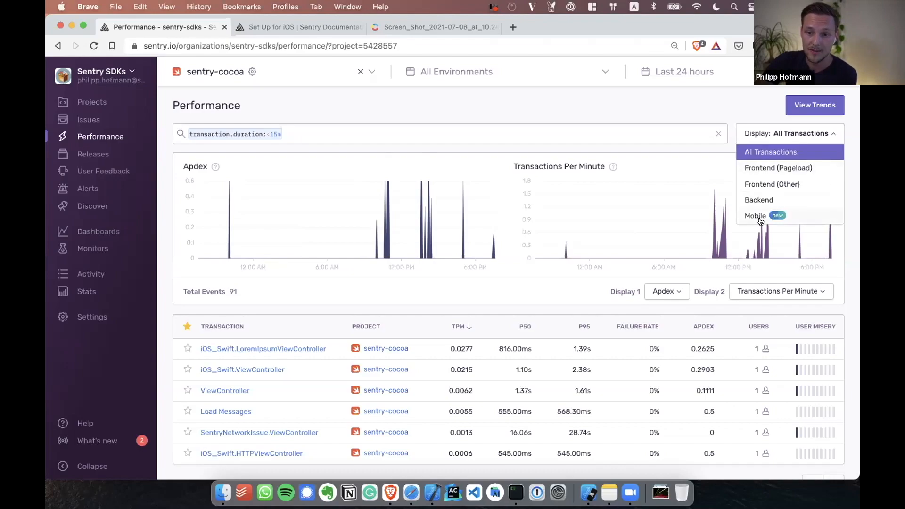
left_click(755, 215)
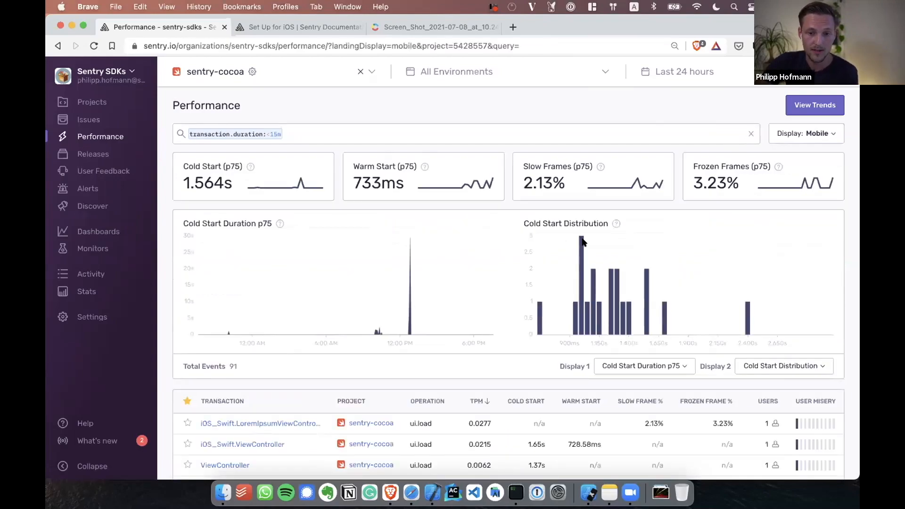
scroll("down", 3)
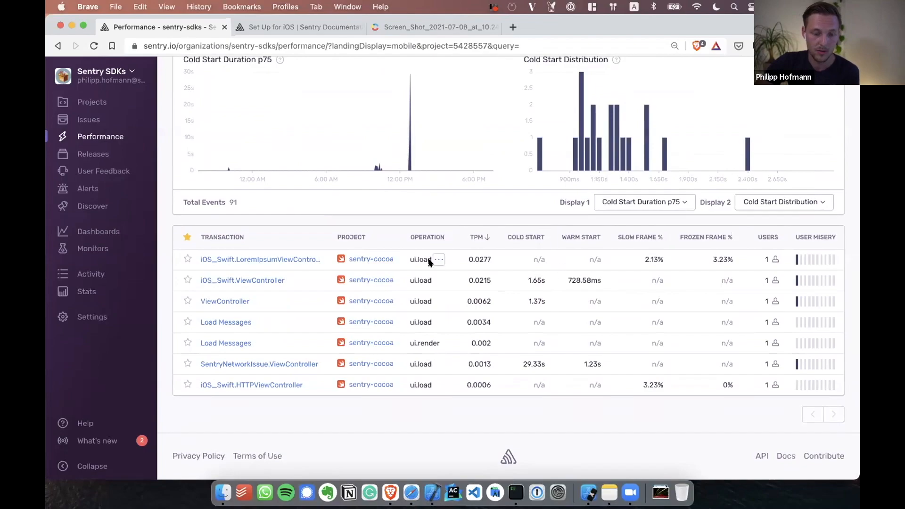
- Open iOS_Swift.ViewController's transaction summary filtered to Recent Transactions
left_click(242, 280)
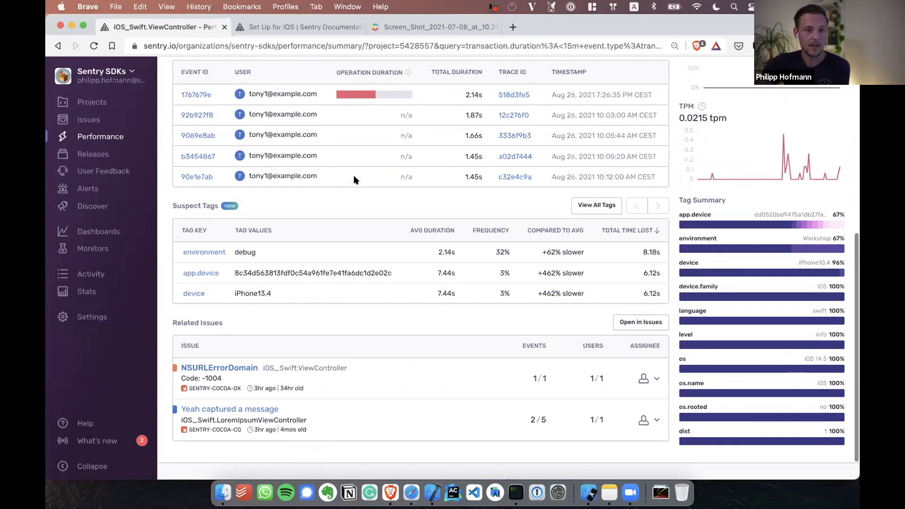
left_click(229, 155)
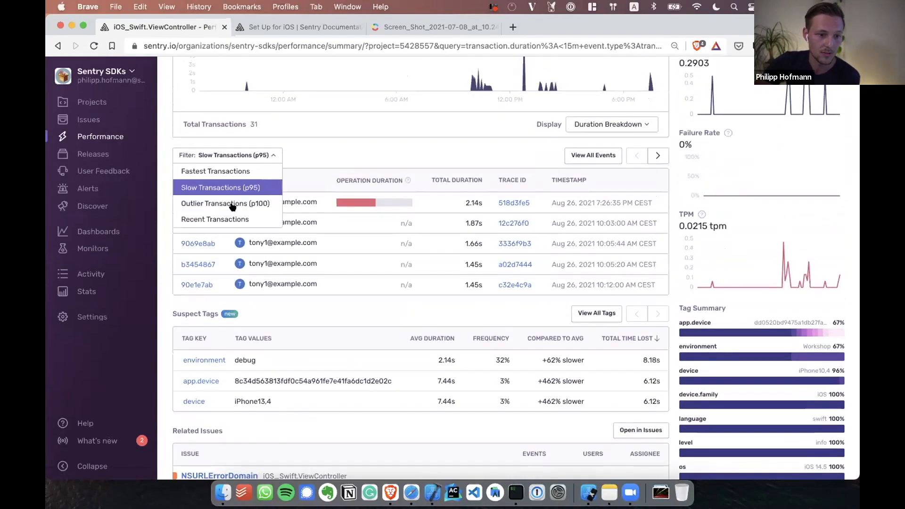
left_click(214, 219)
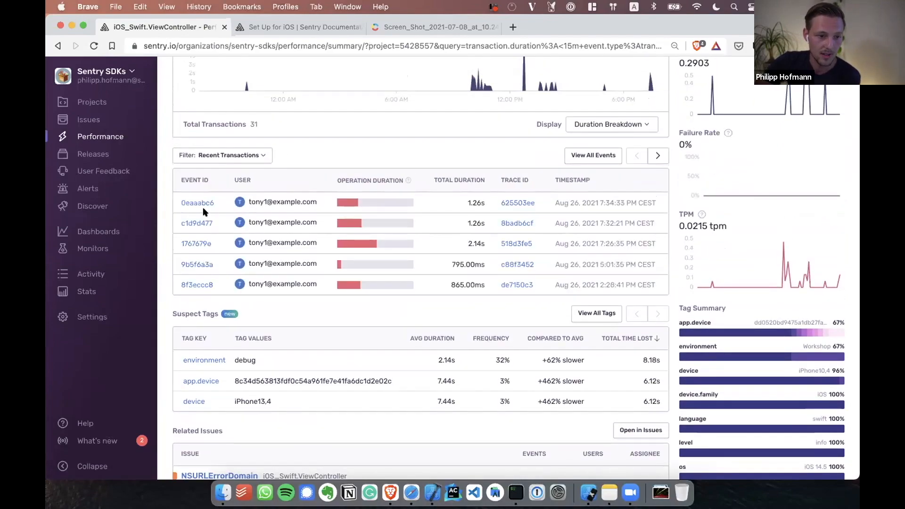
- Inspect event 0eaaabc6's spans and follow the trace to the http.server POST /person/ backend transaction
left_click(197, 202)
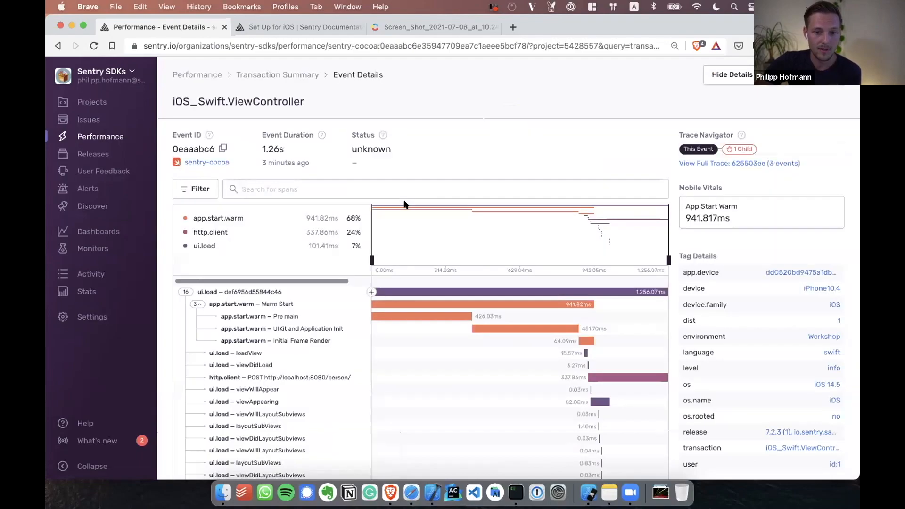
scroll("down", 3)
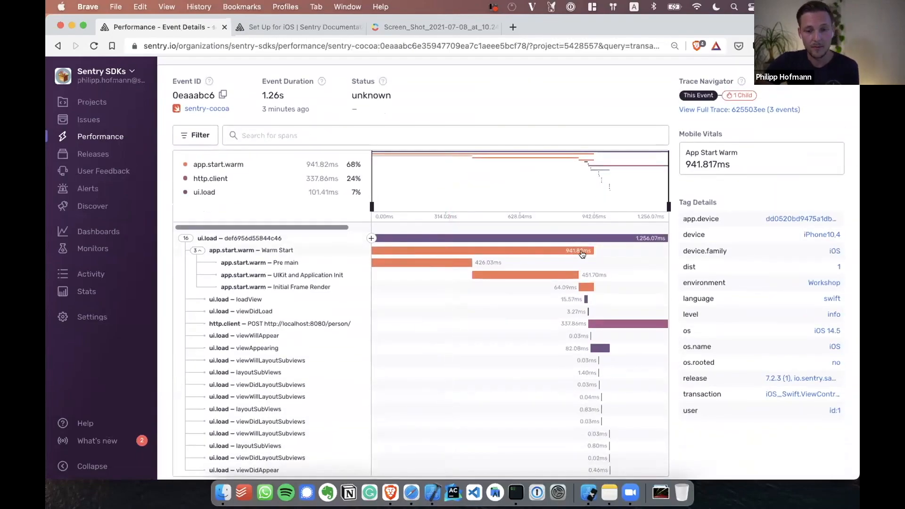
mouse_move(440, 254)
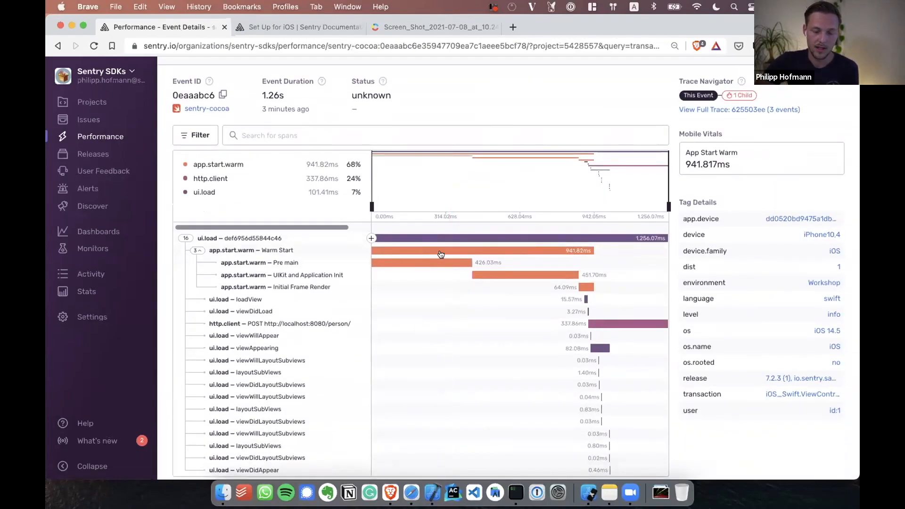
mouse_move(603, 260)
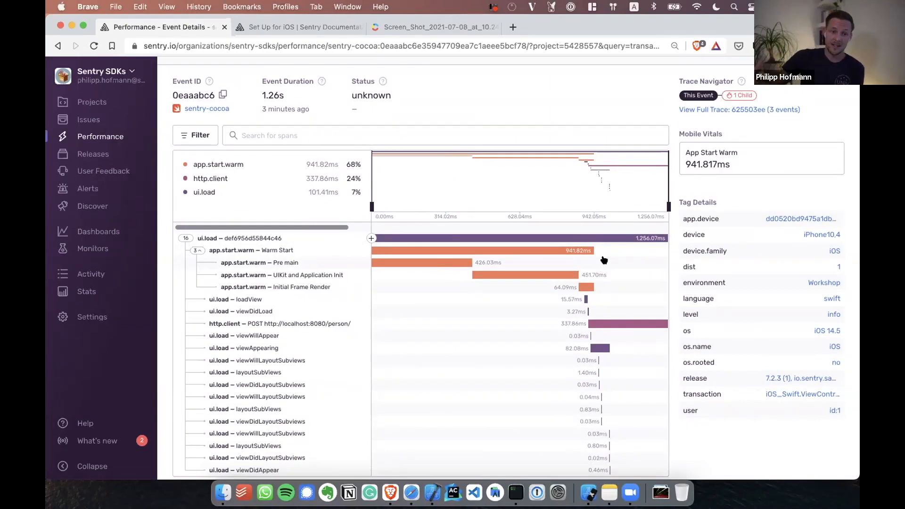
mouse_move(519, 231)
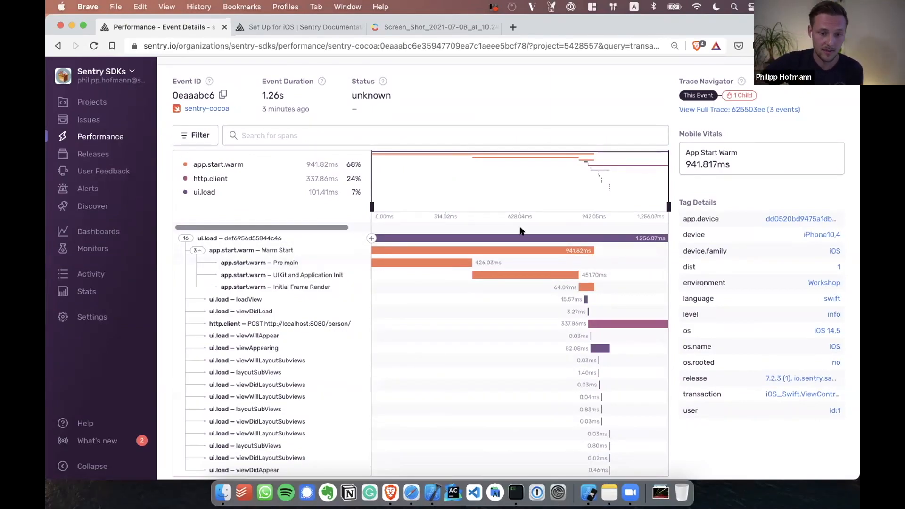
scroll("down", 3)
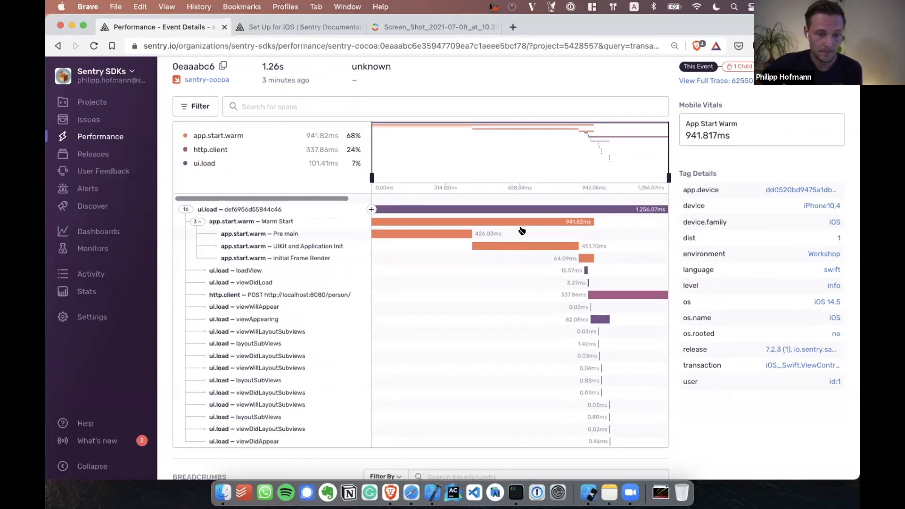
mouse_move(388, 263)
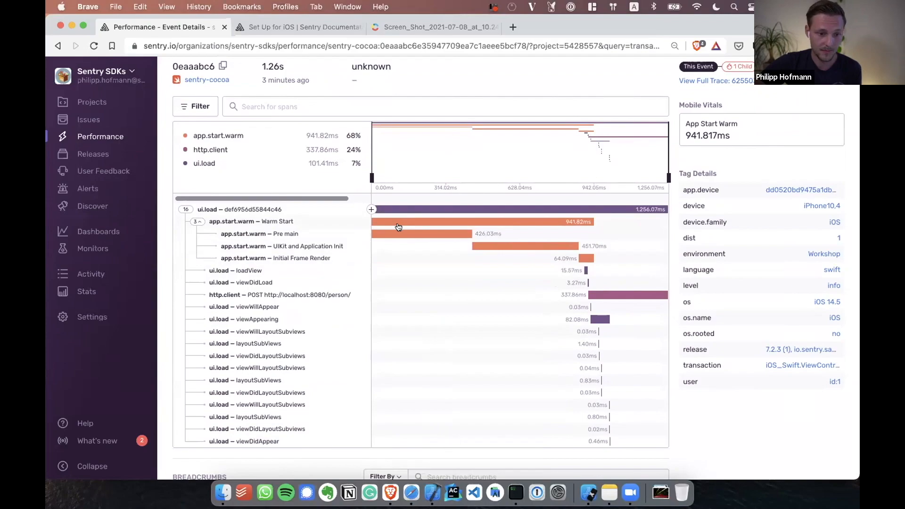
scroll("down", 3)
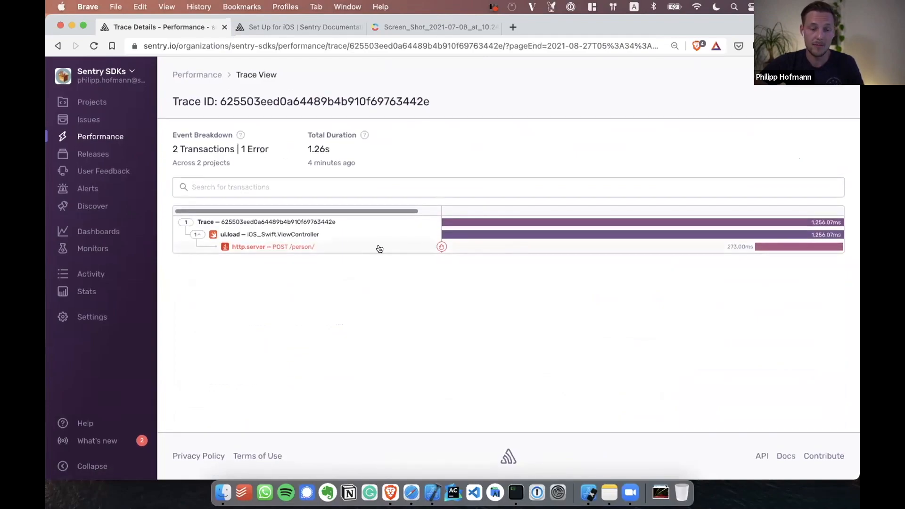
left_click(271, 246)
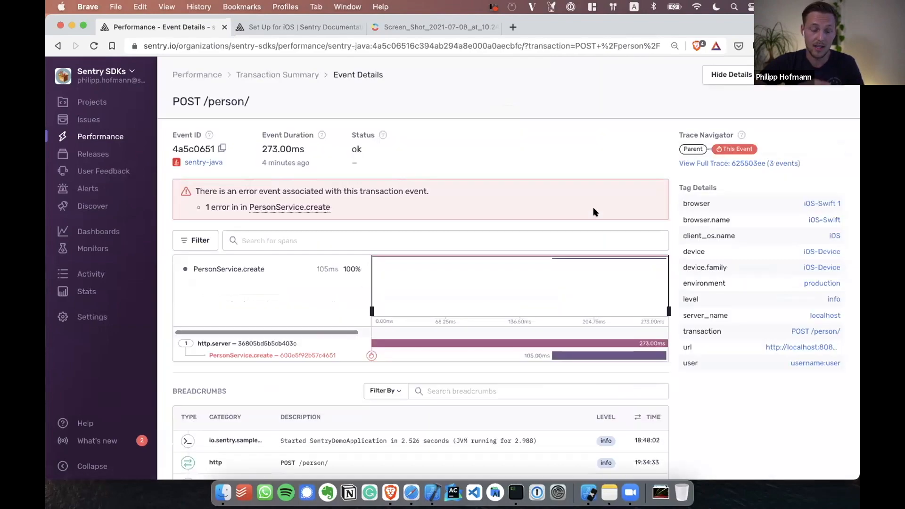
mouse_move(502, 155)
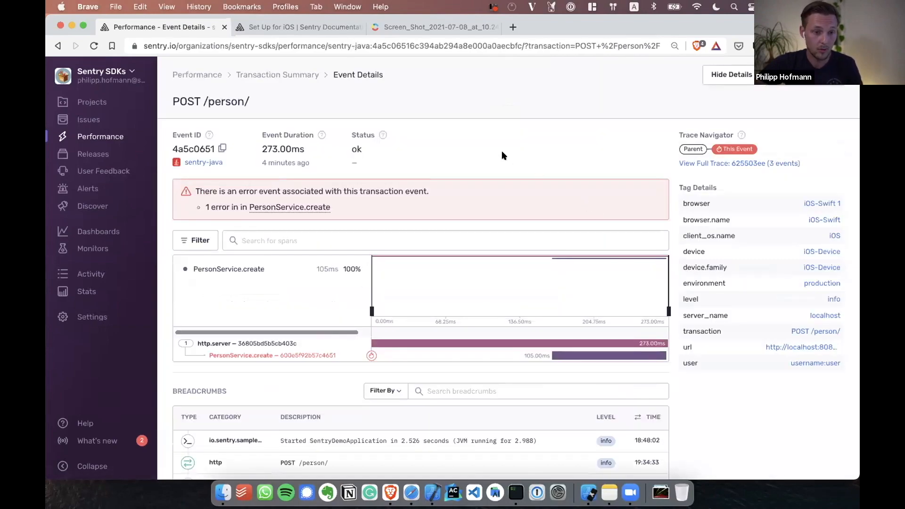
- Scroll the POST /person/ event to the expanded PersonService.create span with its warning and IDs
scroll("down", 3)
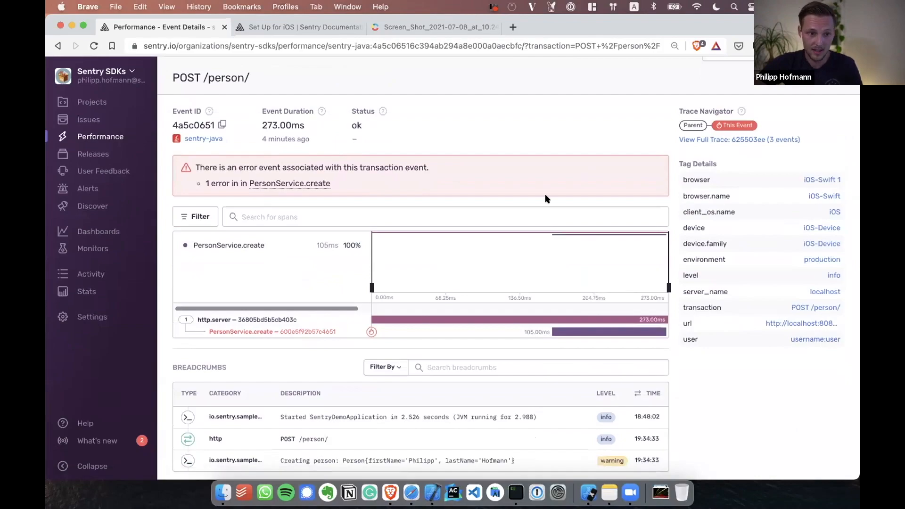
scroll("down", 3)
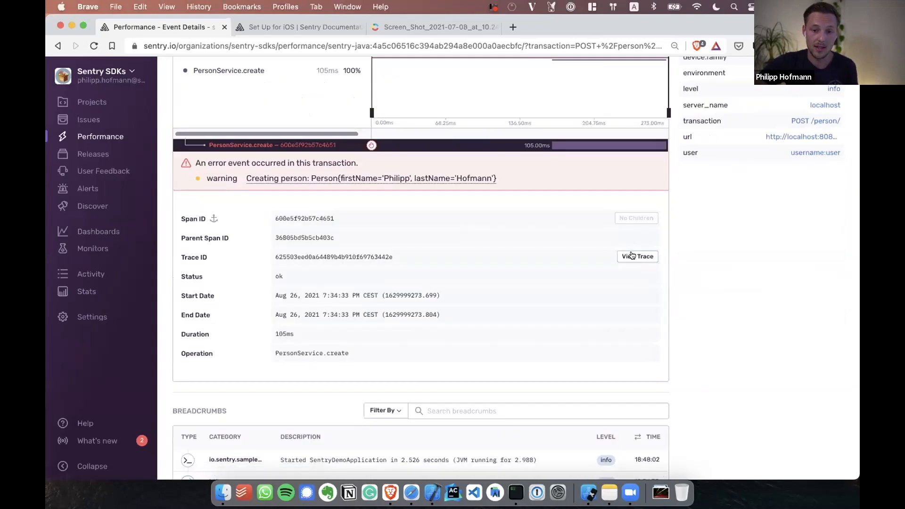
- Open the linked 'Creating person' sentry-java error issue from the span's warning link
left_click(637, 256)
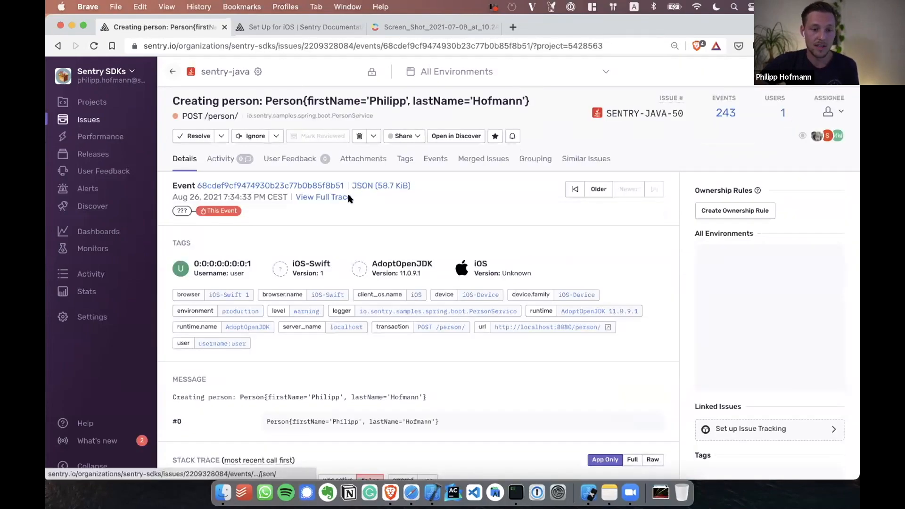
scroll("down", 3)
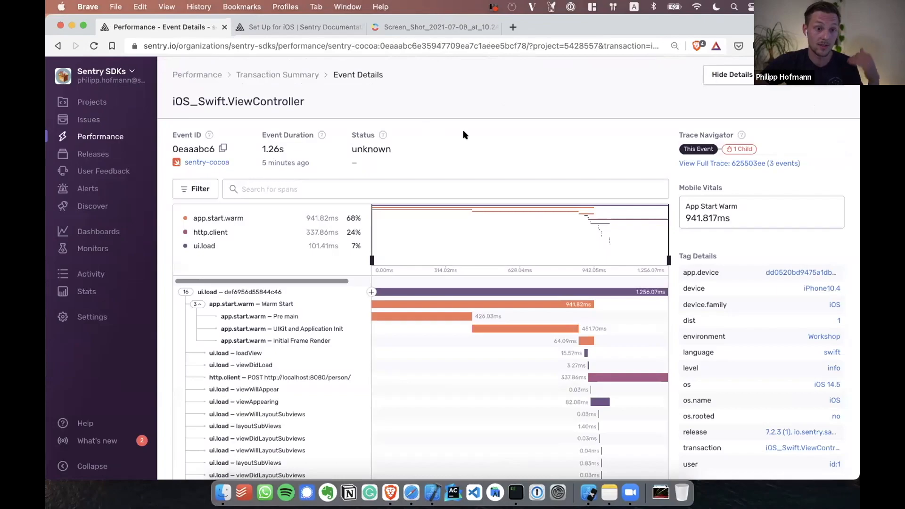
mouse_move(445, 150)
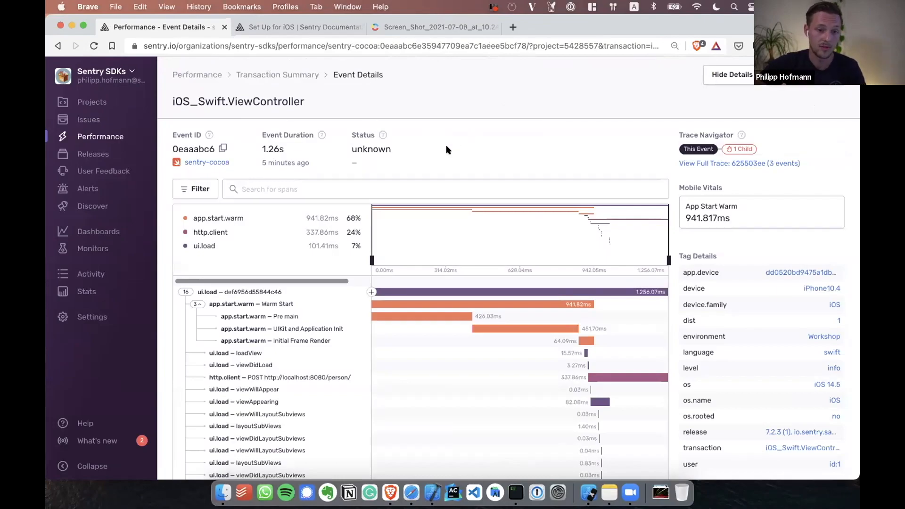